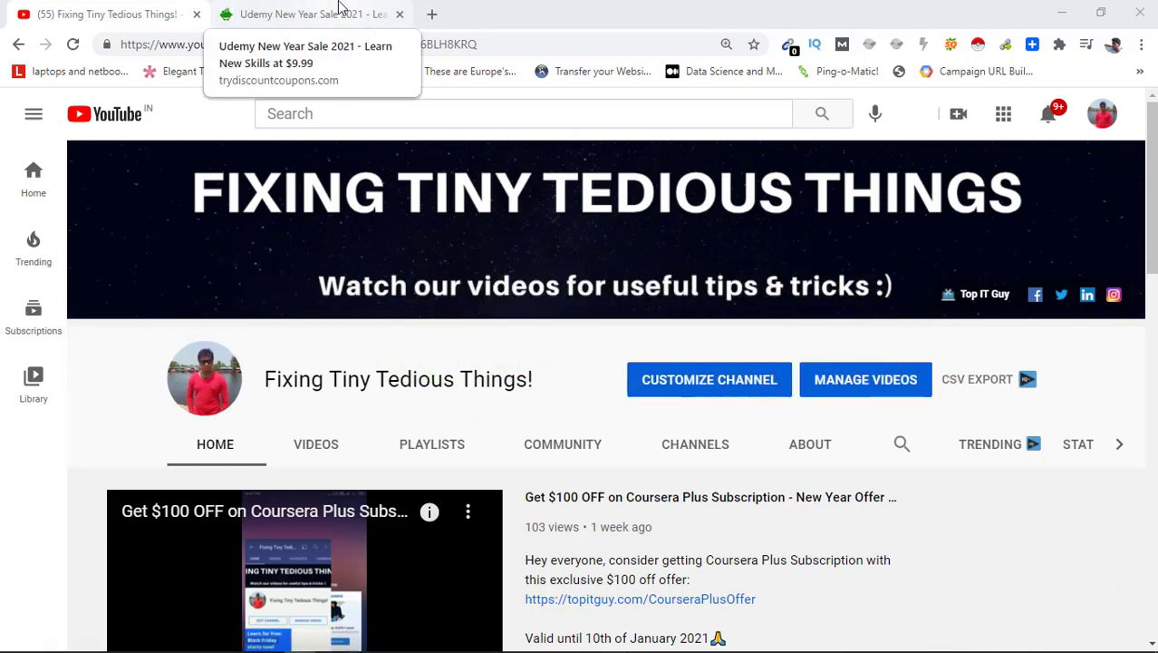
Open the Udemy New Year Sale 2021 coupon page and dismiss the newsletter popup.
left_click(312, 14)
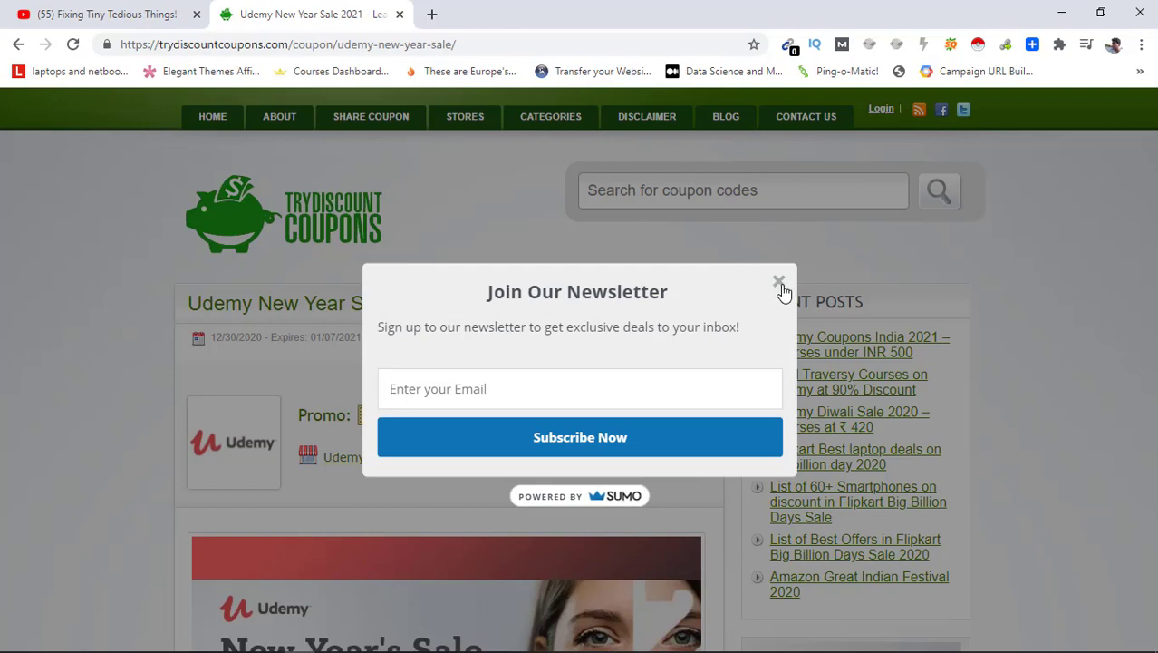
left_click(779, 282)
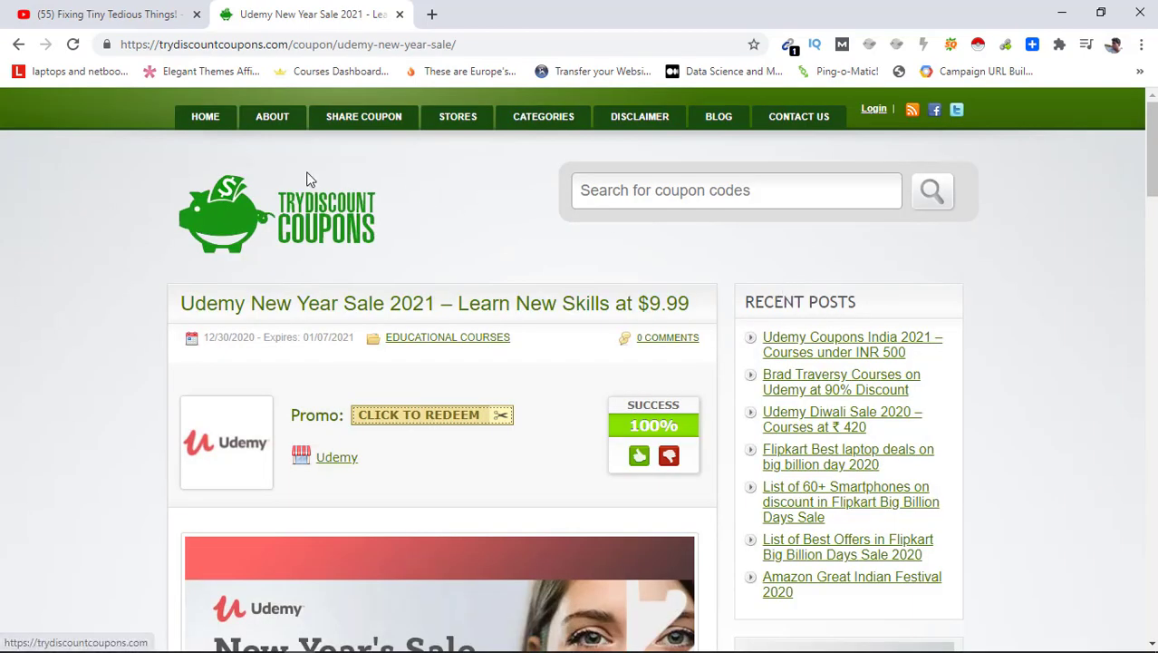
mouse_move(307, 328)
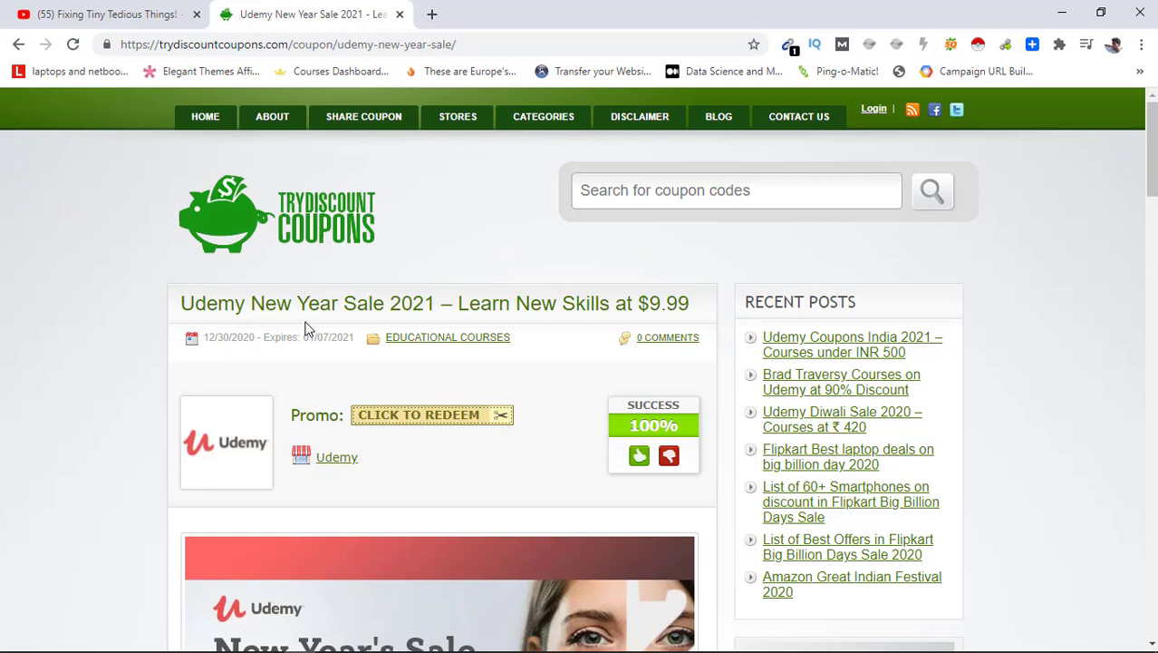
mouse_move(385, 325)
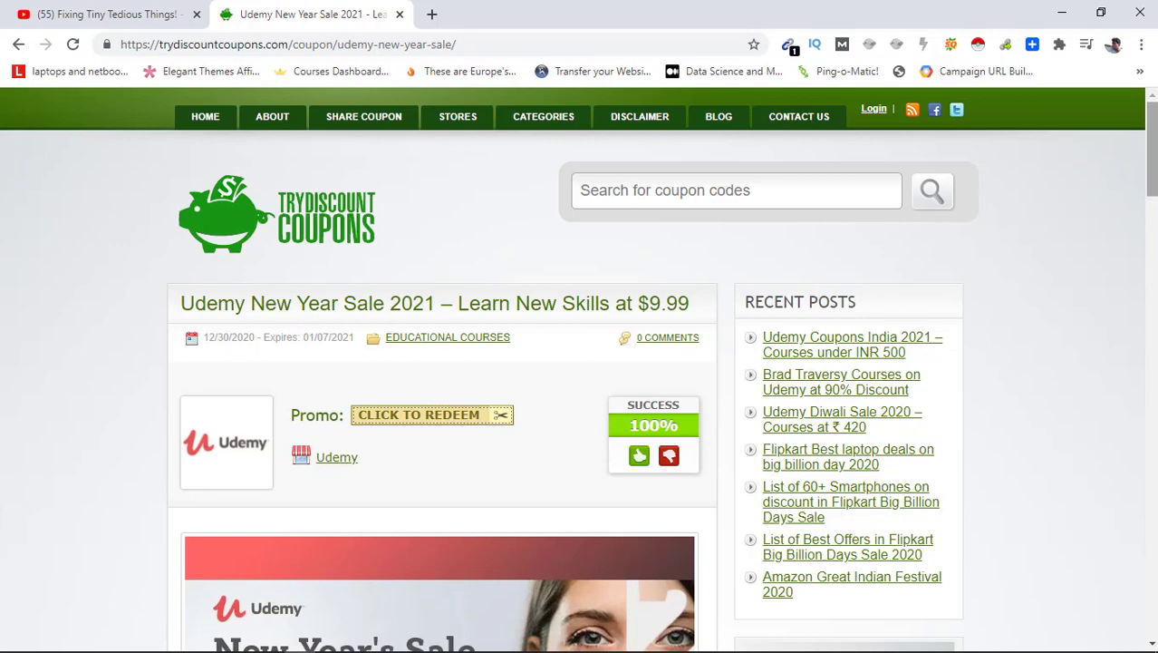
scroll("down", 3)
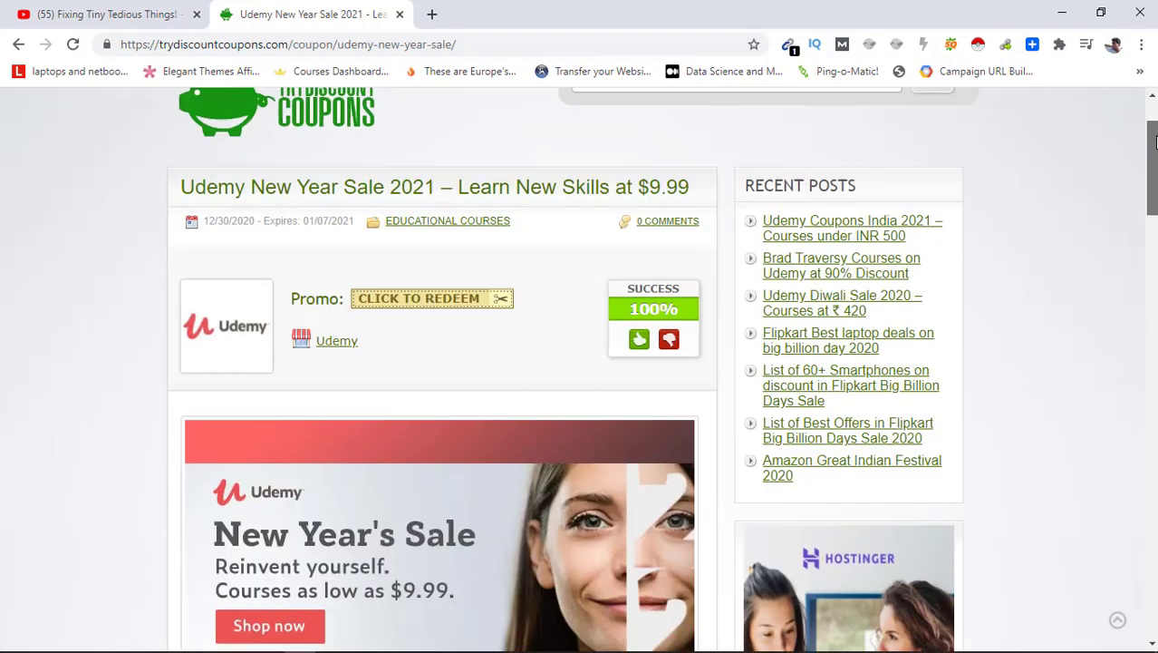
Redeem the coupon to open Udemy's New Year sale homepage with courses from ₹360.
left_click(431, 297)
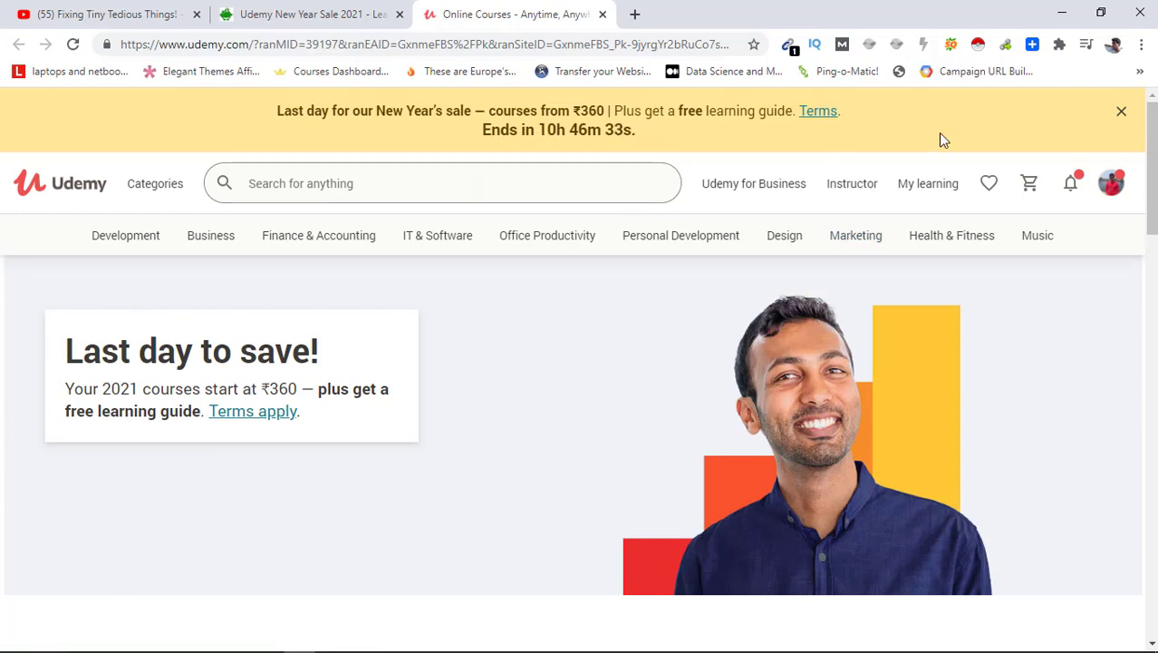
scroll("down", 3)
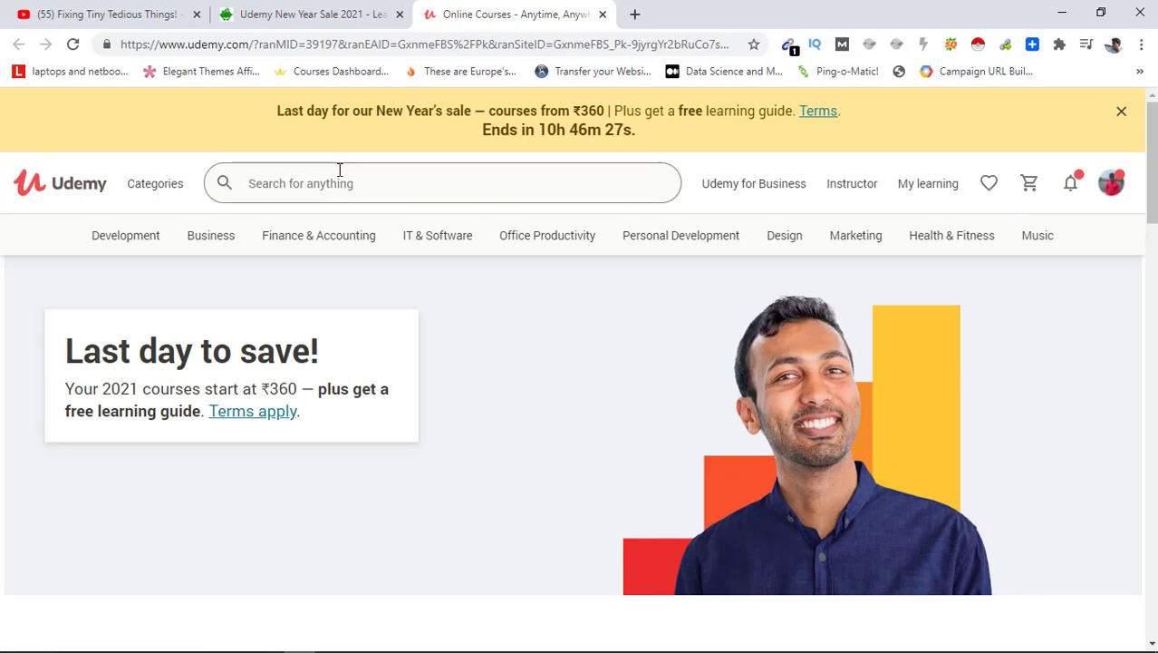
Search Udemy for 'Adobe cc' and open Adobe Photoshop CC – Advanced Training Course.
type("Adobe")
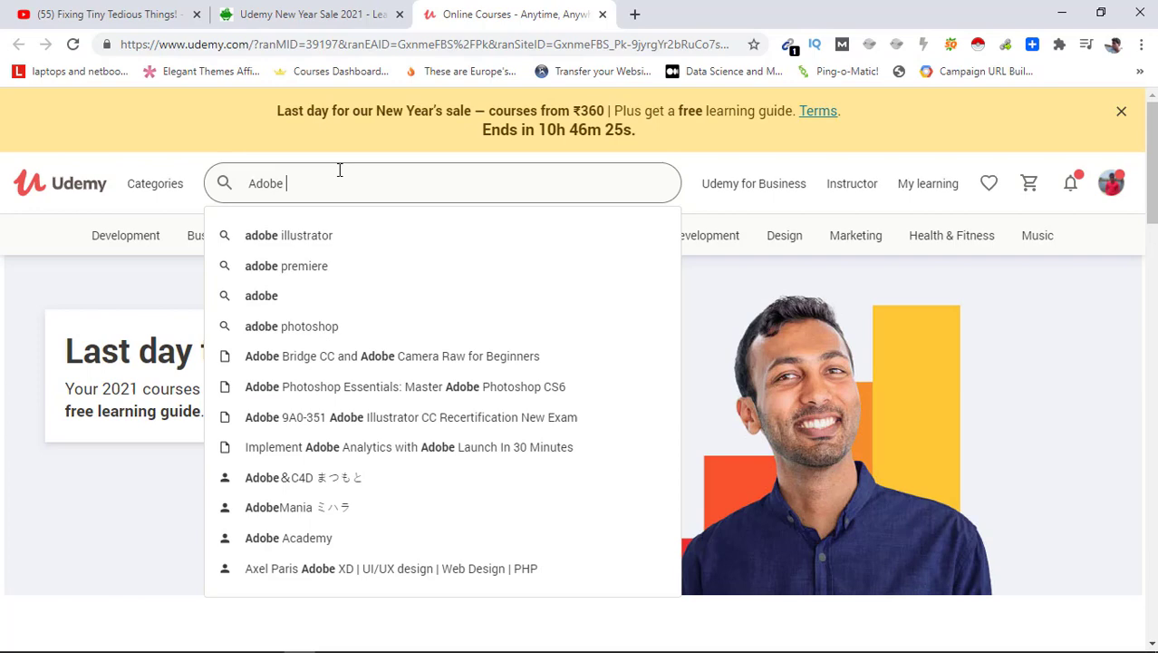
type("cc")
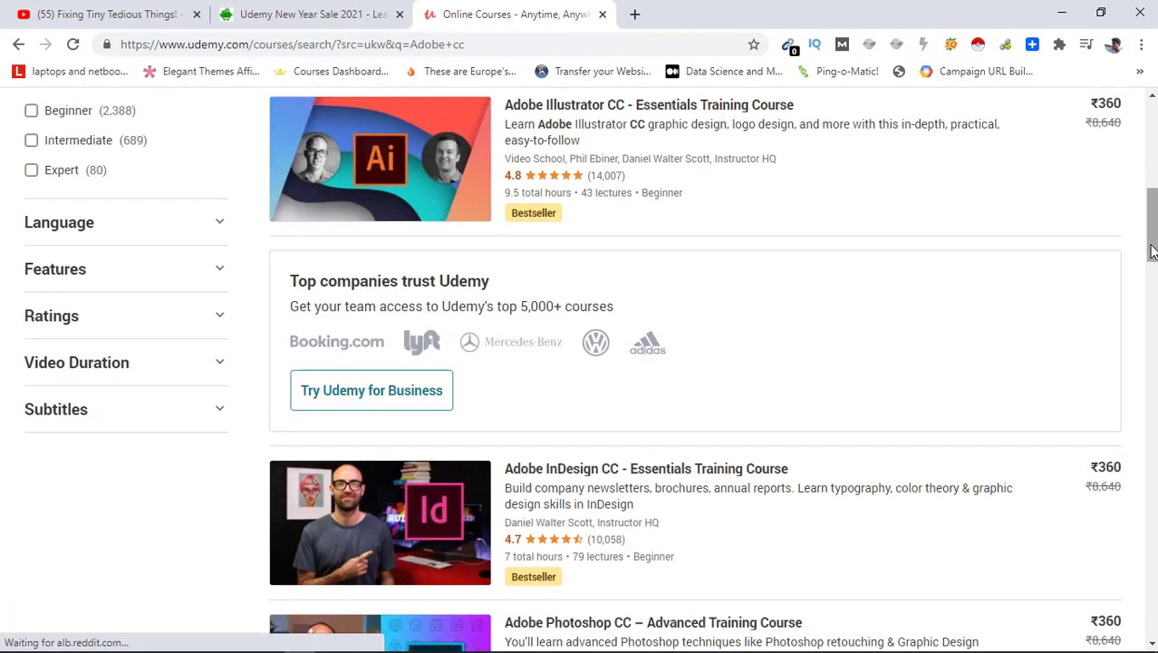
scroll("down", 3)
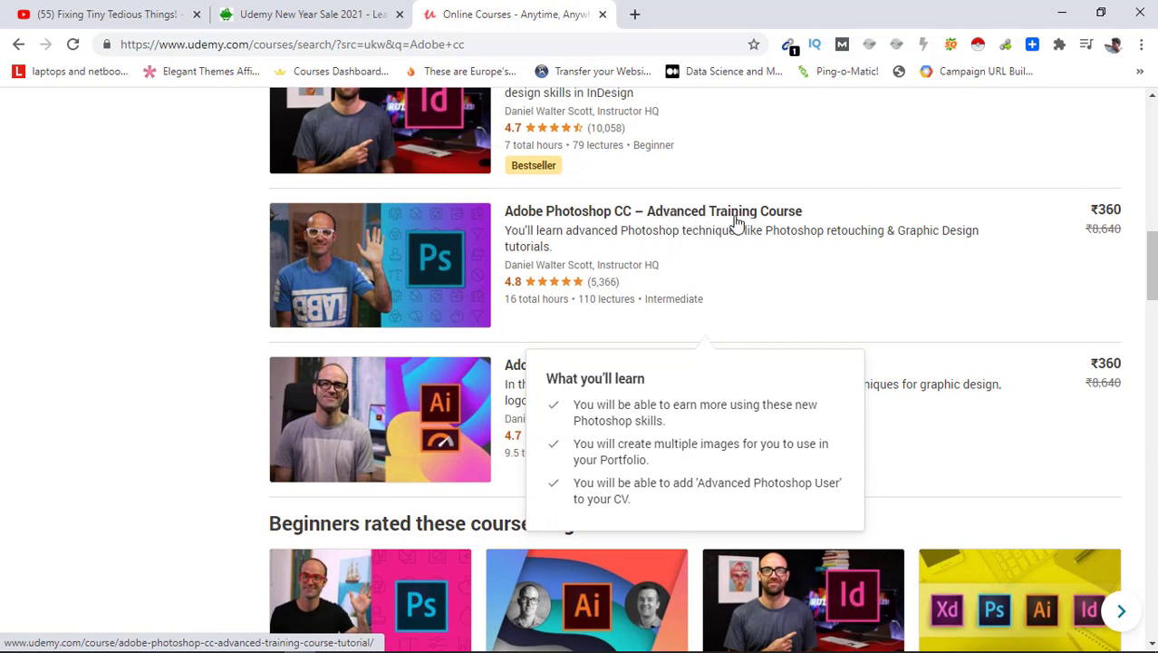
left_click(653, 210)
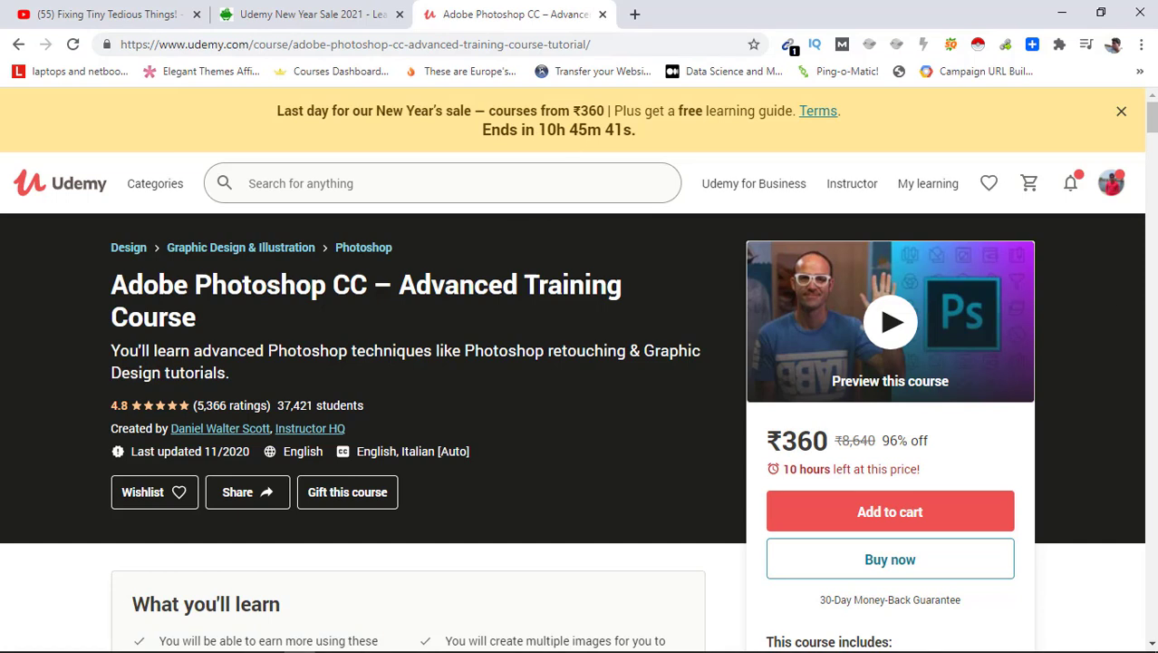
Close the yellow New Year's sale banner and choose 'Gift this course'.
left_click(1122, 111)
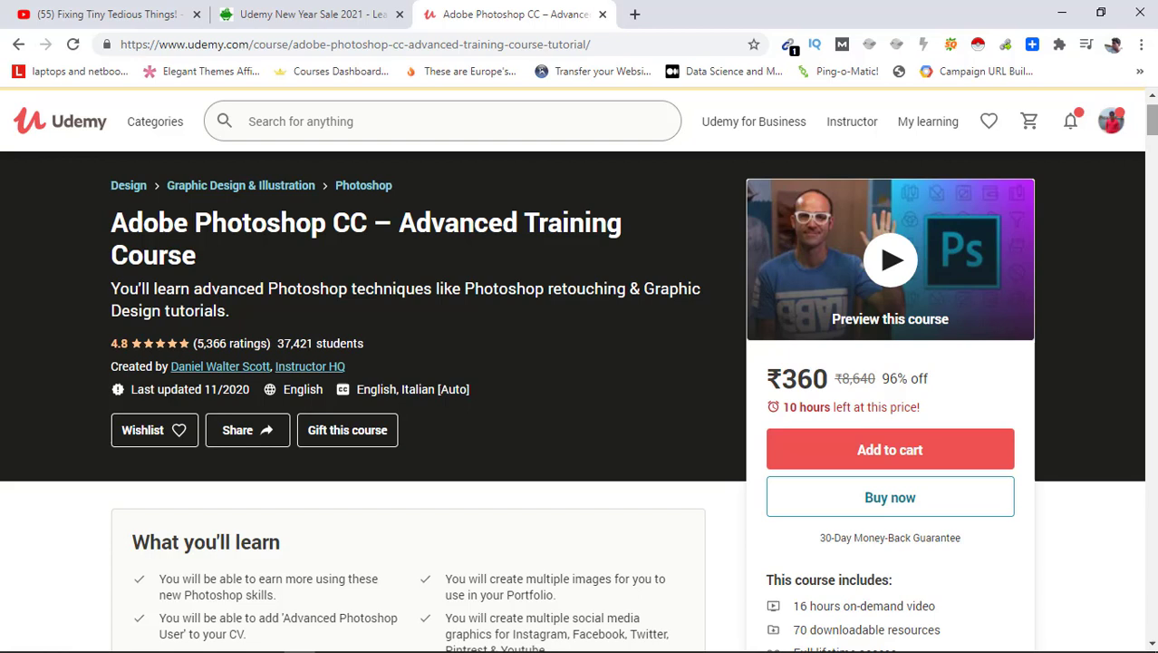
mouse_move(320, 487)
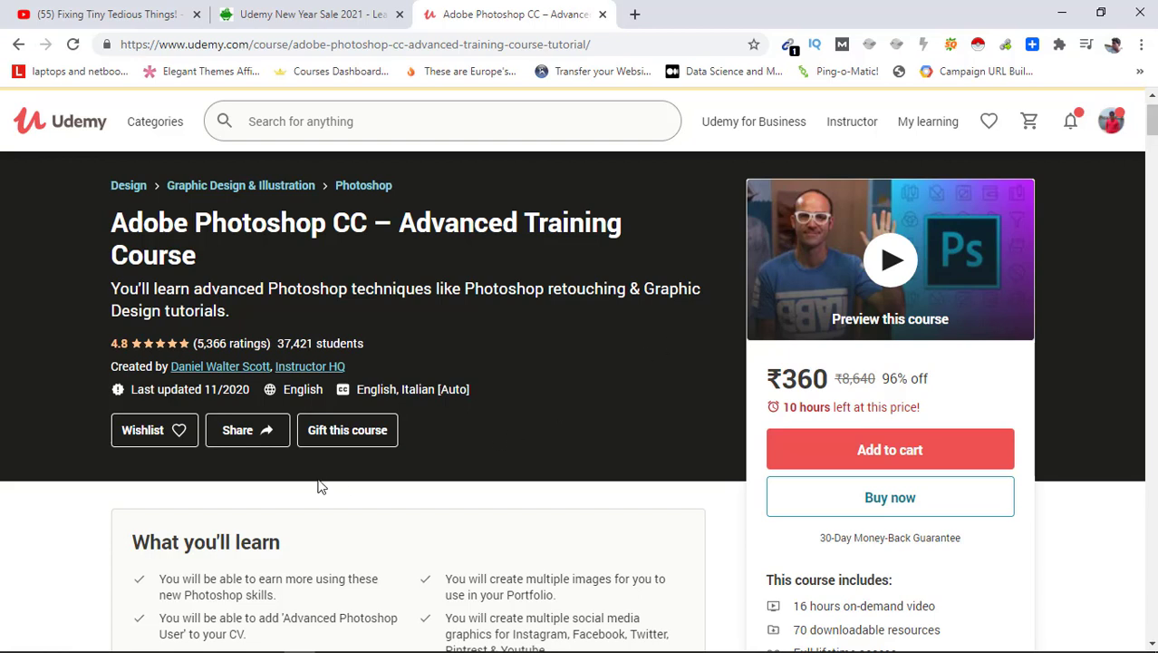
left_click(348, 429)
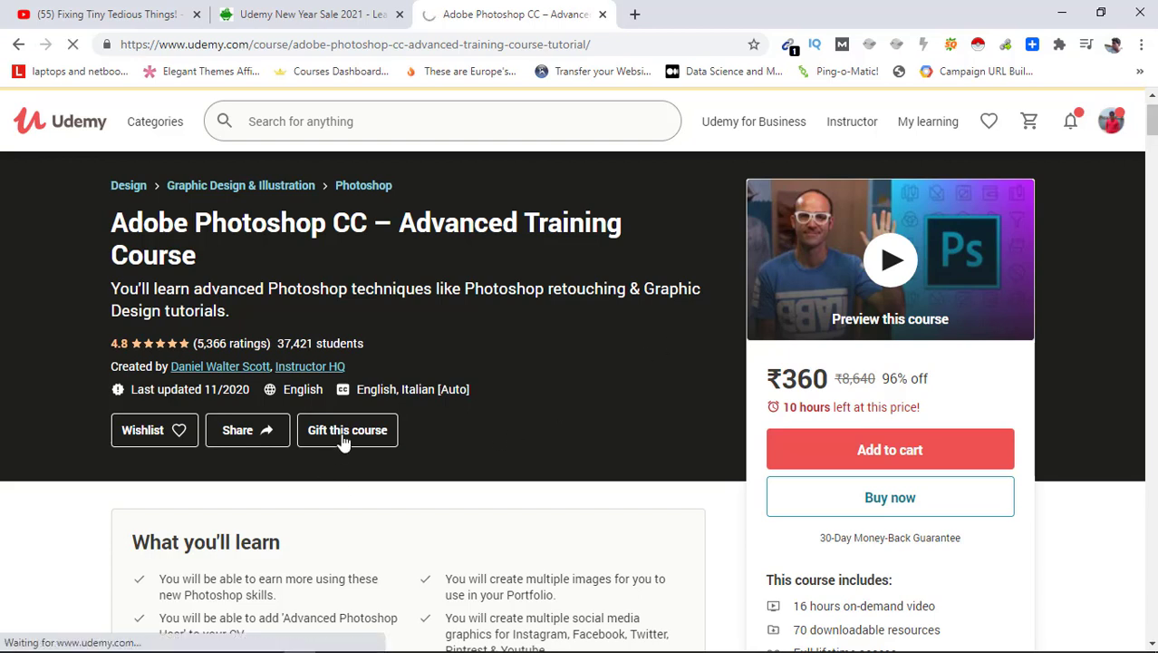
Complete the gift form and proceed to the ₹360 checkout.
left_click(347, 430)
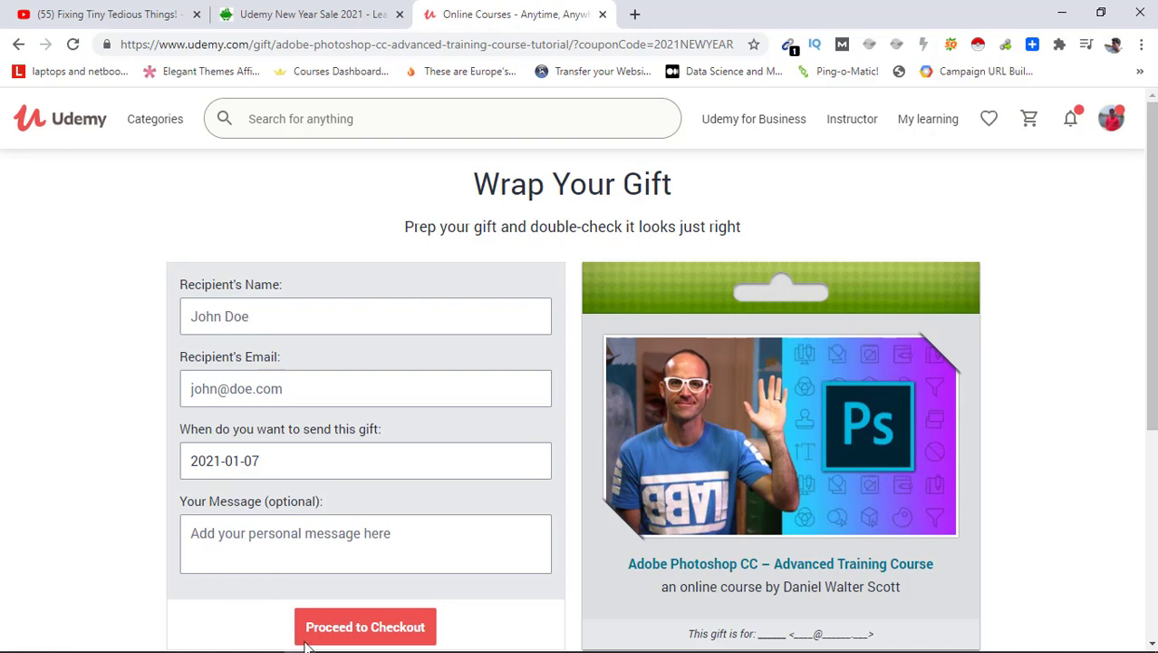
mouse_move(440, 614)
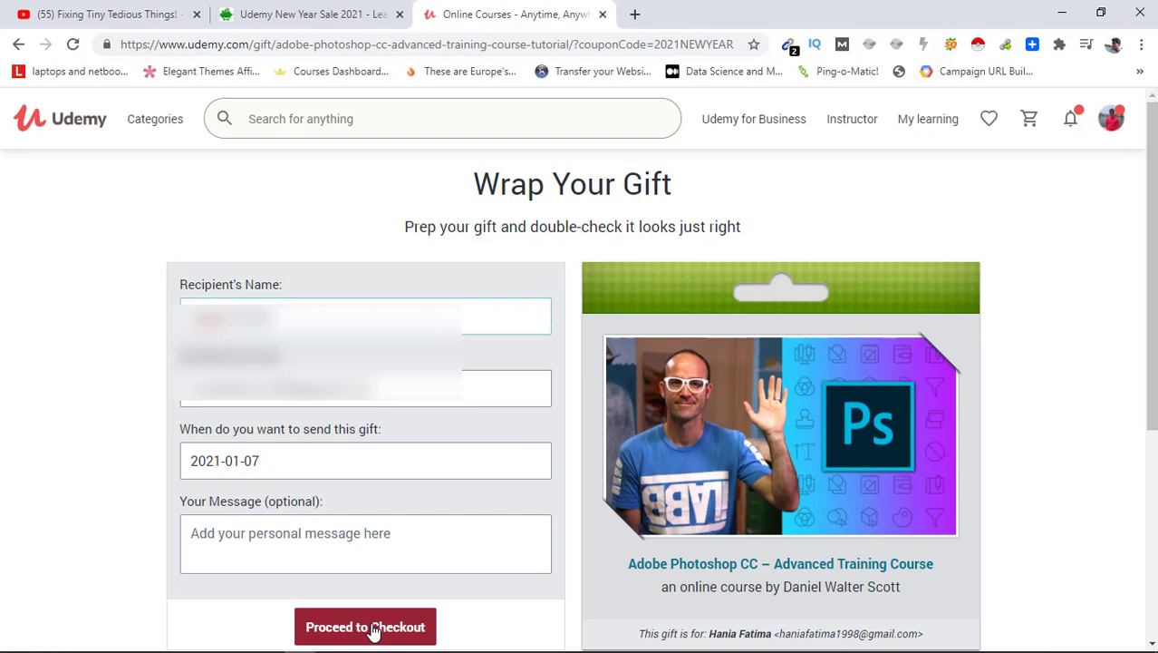
left_click(365, 626)
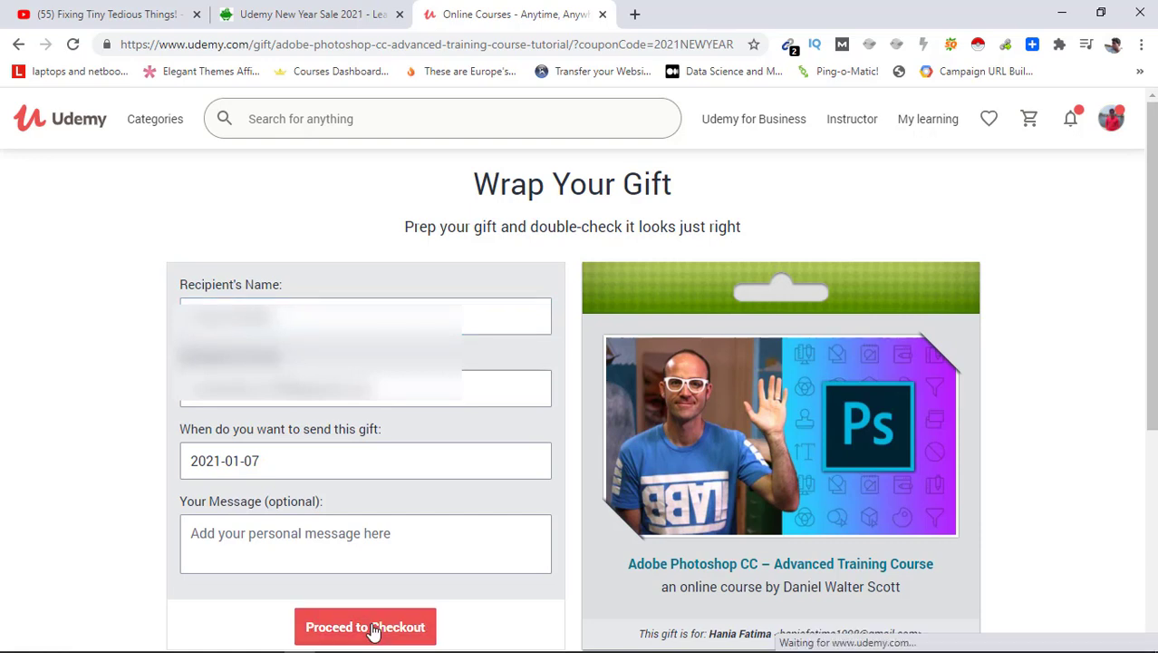
left_click(365, 626)
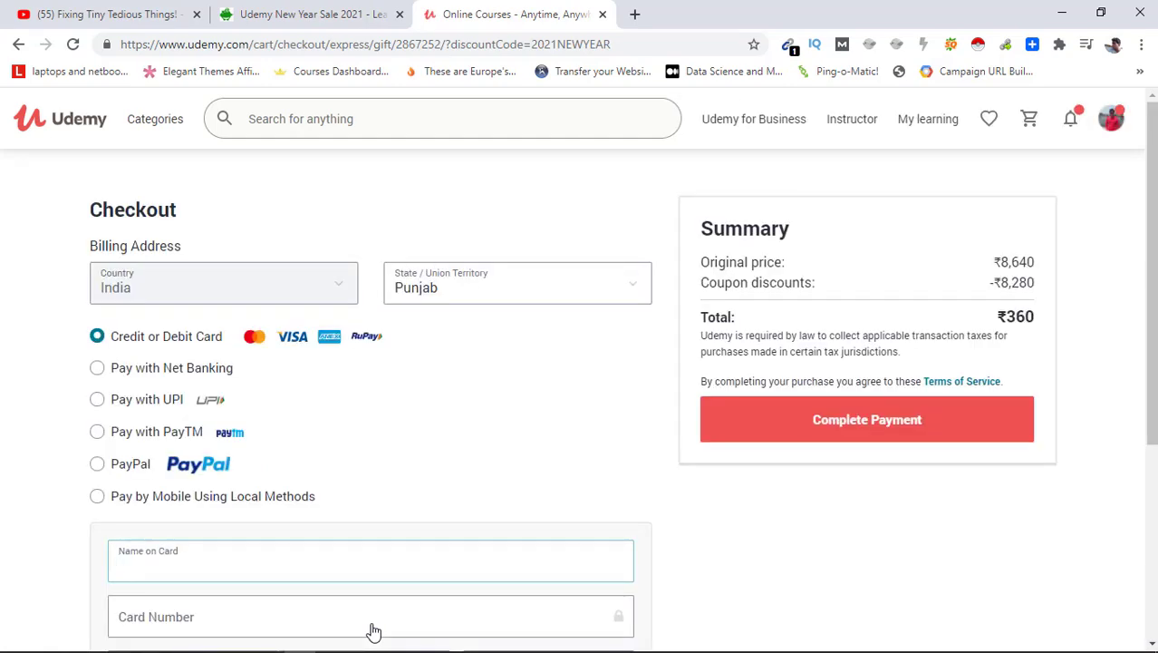
mouse_move(286, 460)
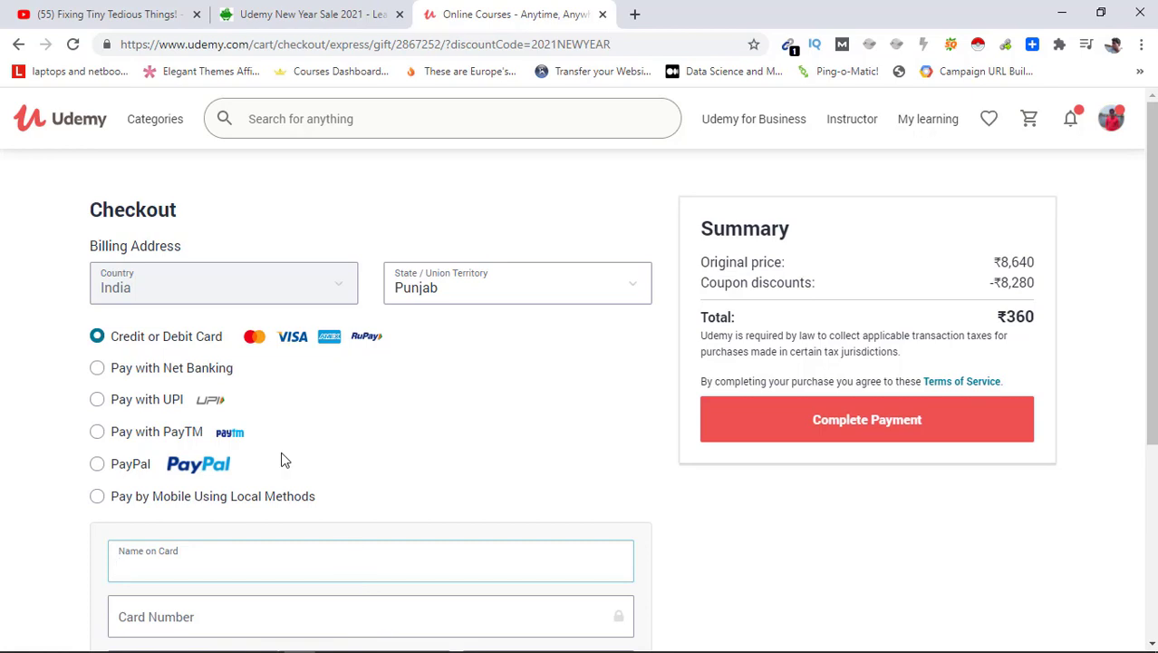
mouse_move(61, 425)
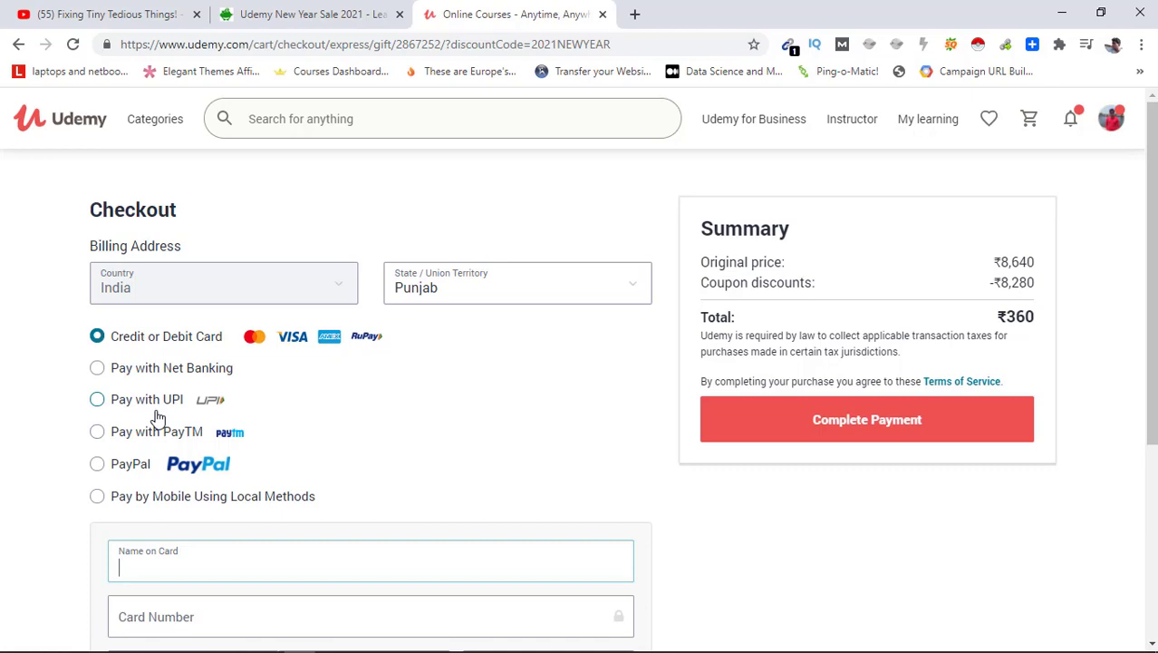
mouse_move(118, 406)
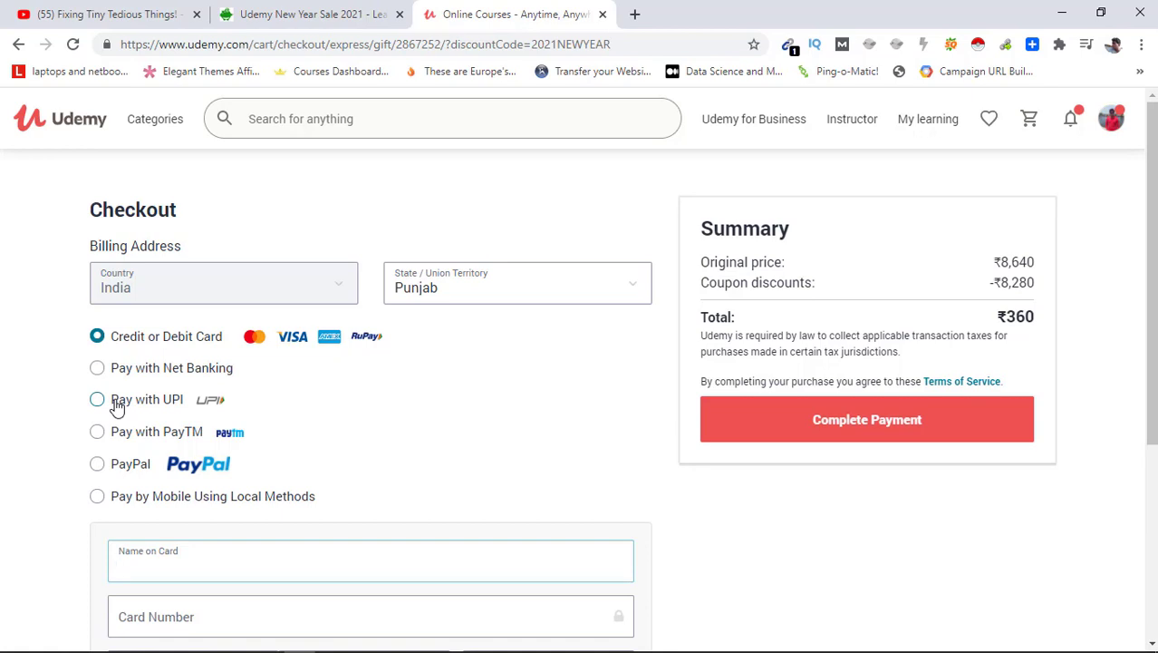
mouse_move(182, 449)
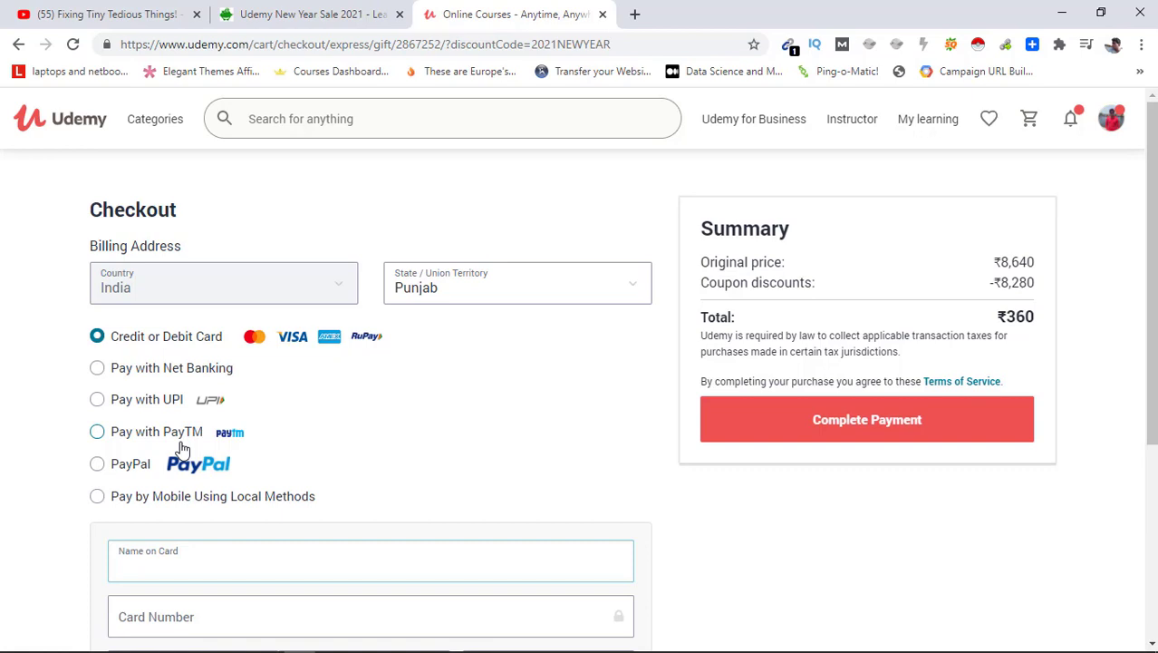
Select Pay with UPI and proceed to the BillDesk UPI gateway.
left_click(371, 560)
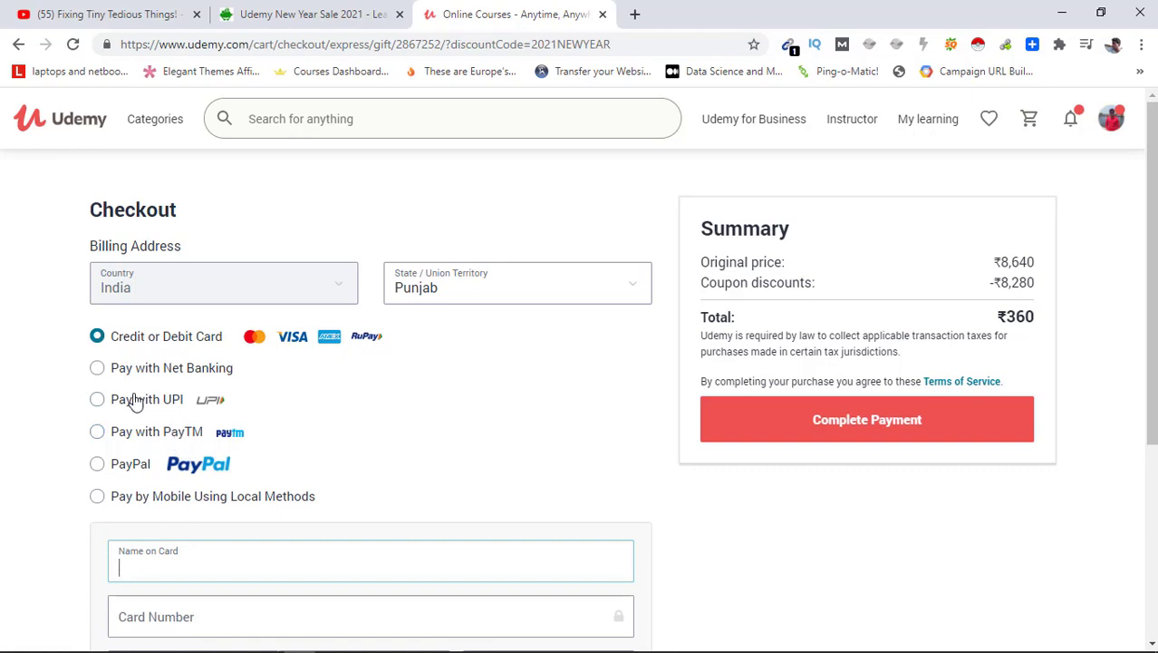
left_click(96, 399)
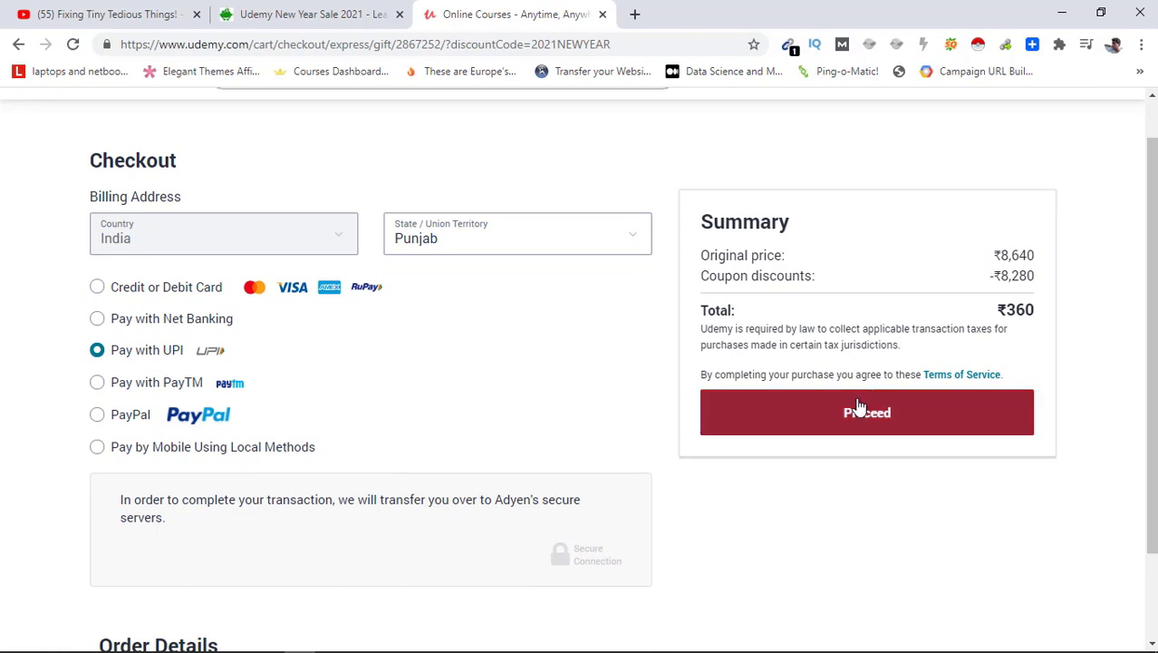
left_click(867, 413)
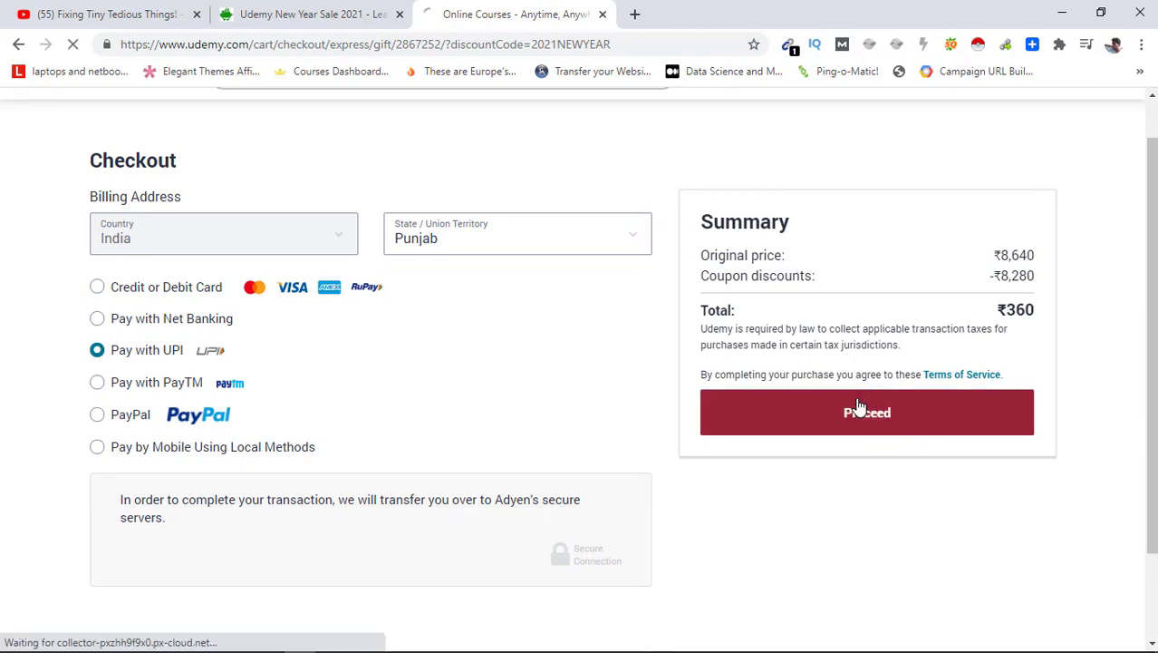
left_click(866, 413)
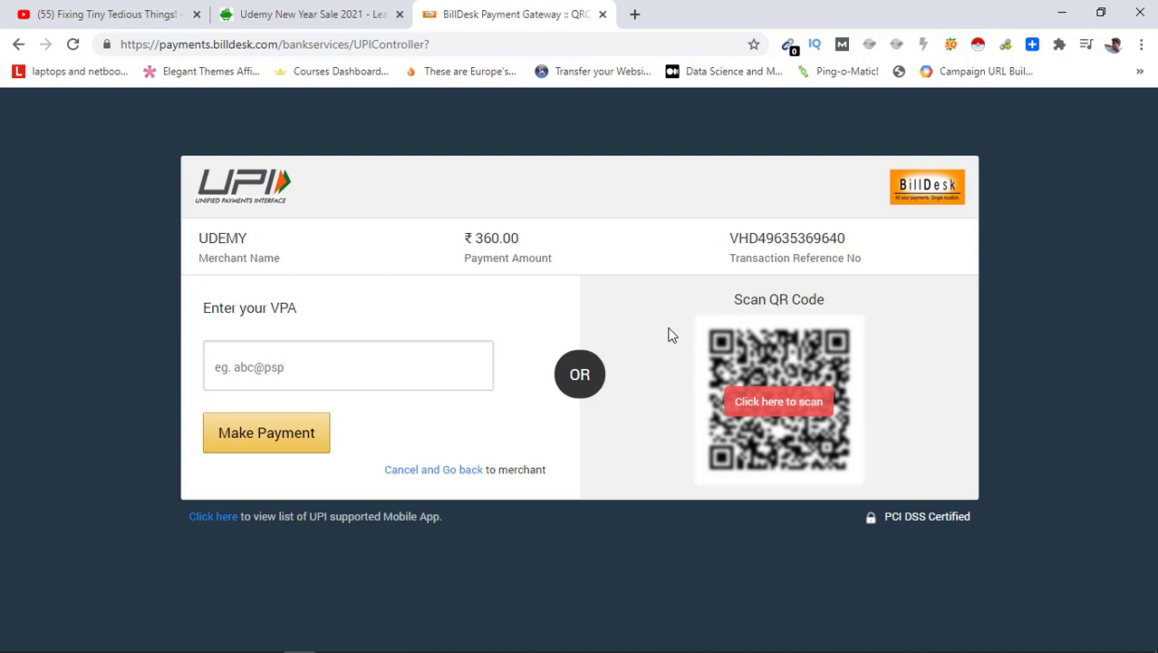
mouse_move(778, 401)
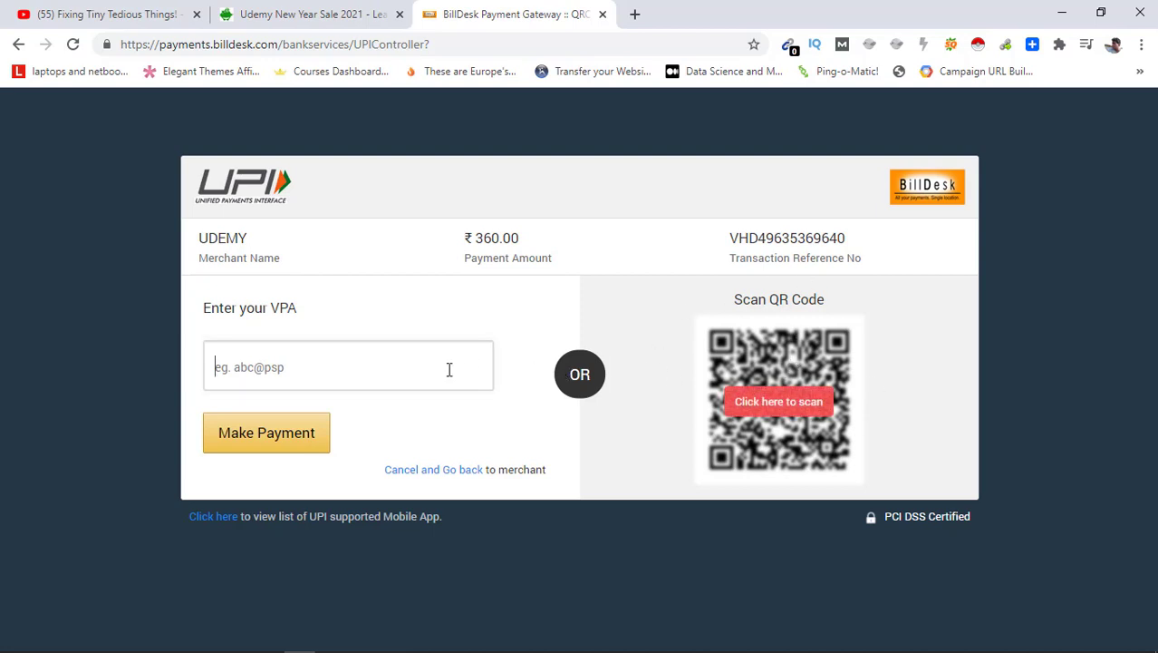
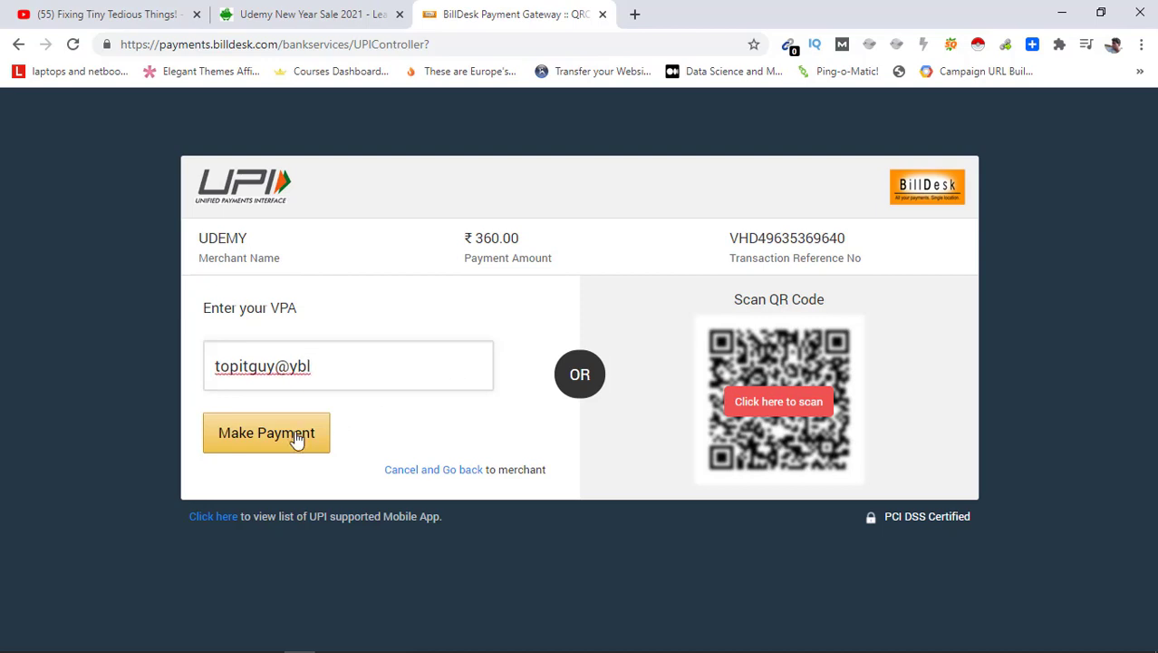
Enter the UPI ID in the VPA field and submit the ₹360 payment.
left_click(266, 433)
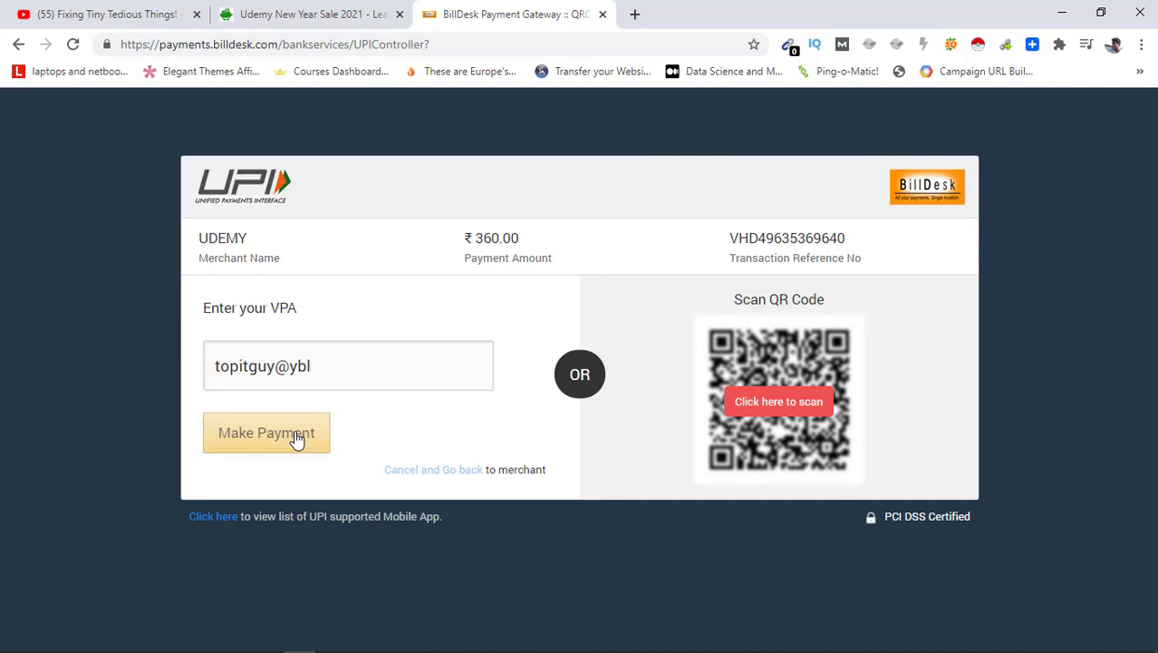
Approve the UPI collect request until the ₹360 payment shows as processing.
left_click(266, 432)
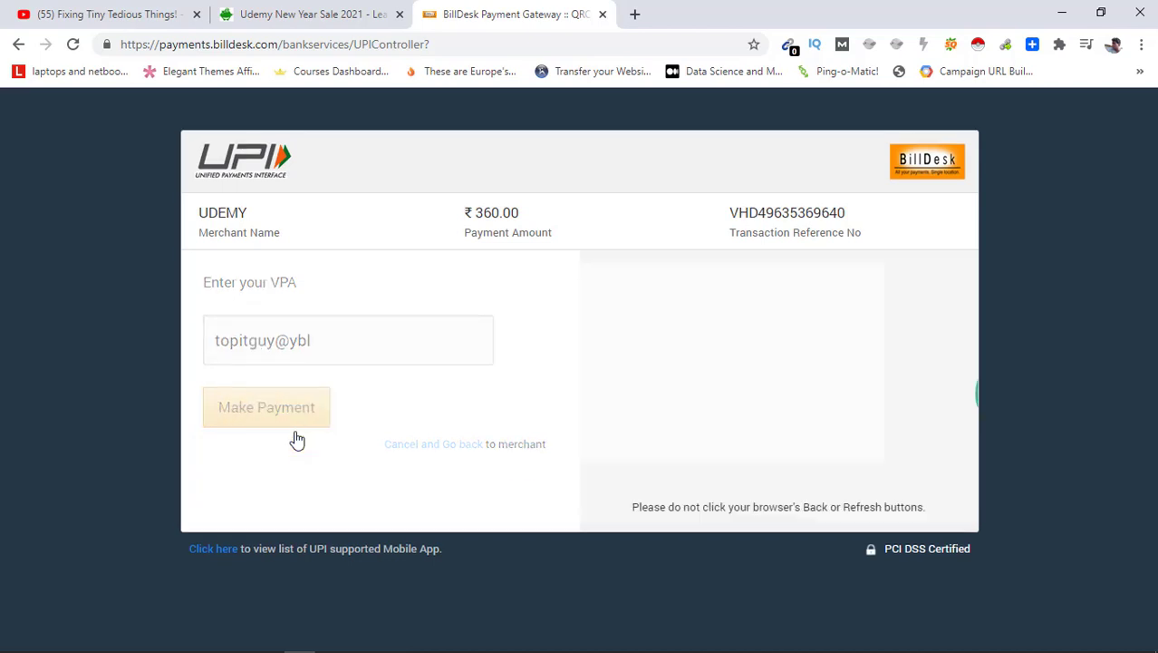
left_click(266, 407)
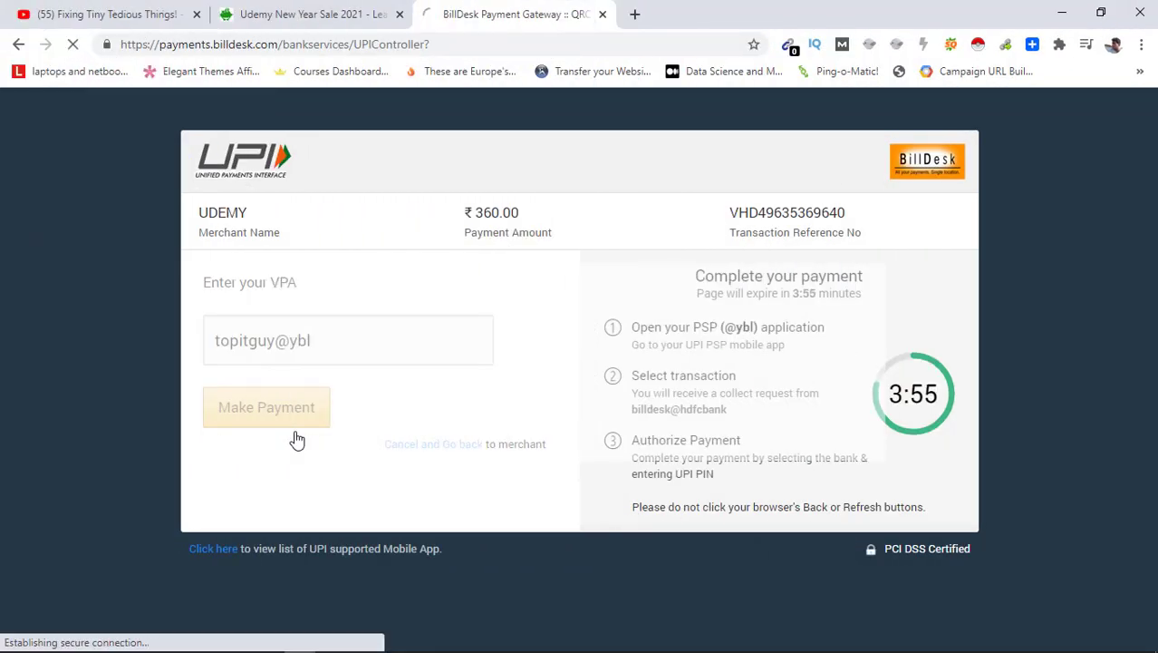
left_click(267, 406)
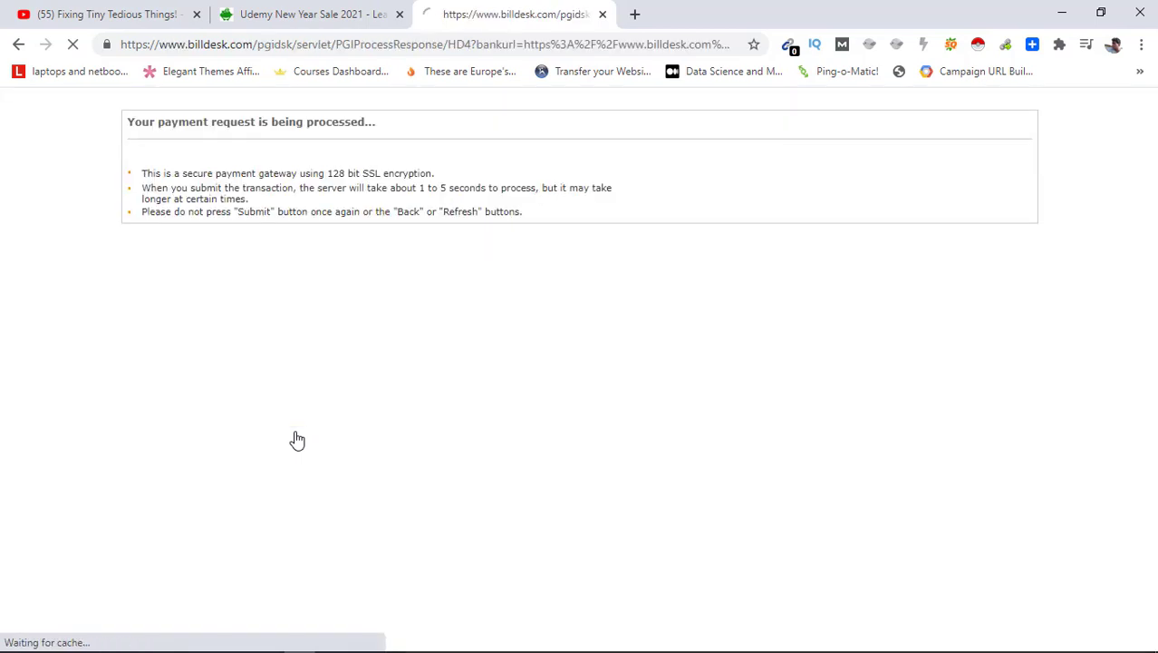